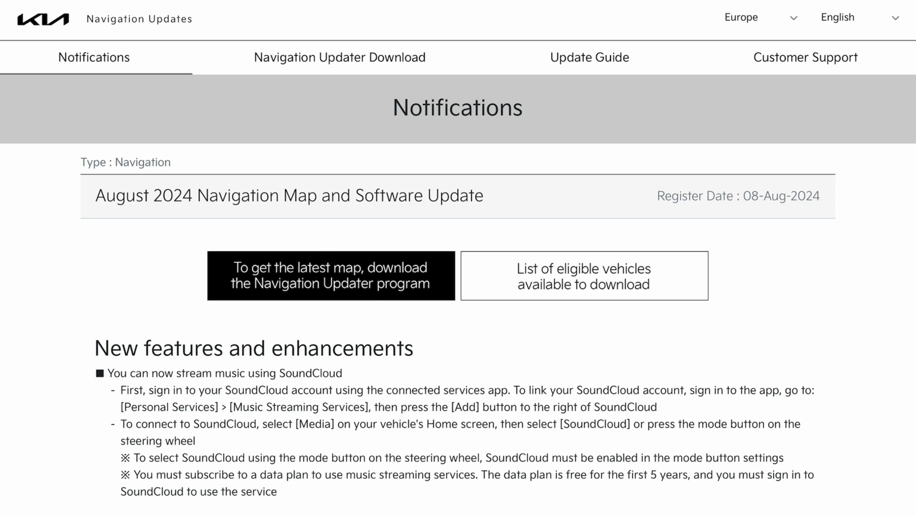
{"action": "scroll", "scroll_direction": "down", "scroll_amount": 3}
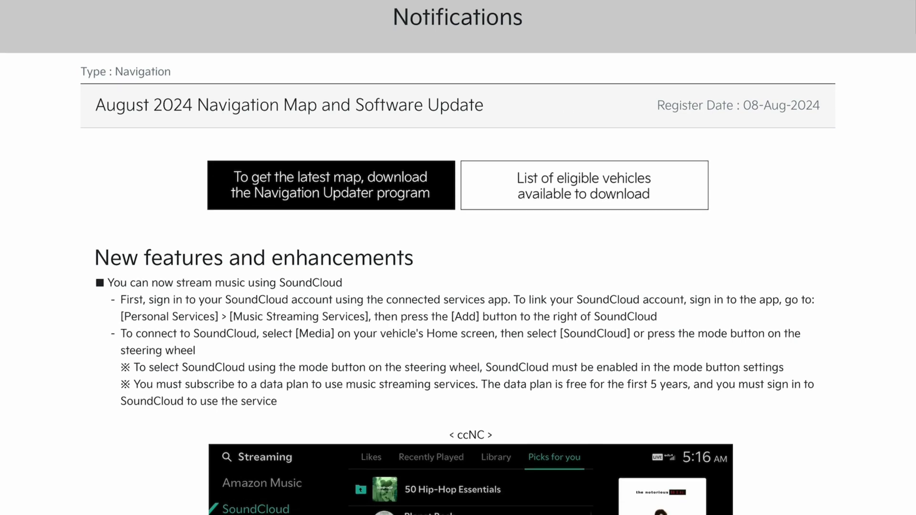
{"action": "scroll", "scroll_direction": "down", "scroll_amount": 3}
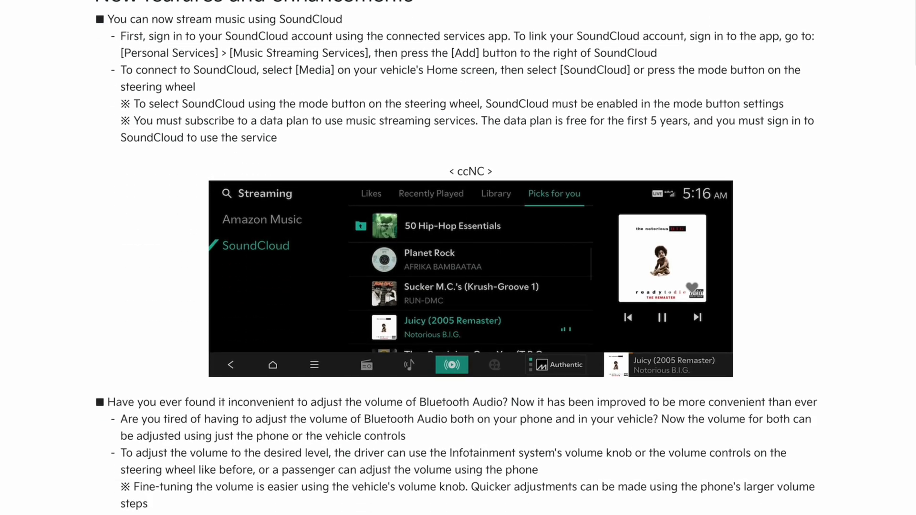
{"action": "scroll", "scroll_direction": "down", "scroll_amount": 3}
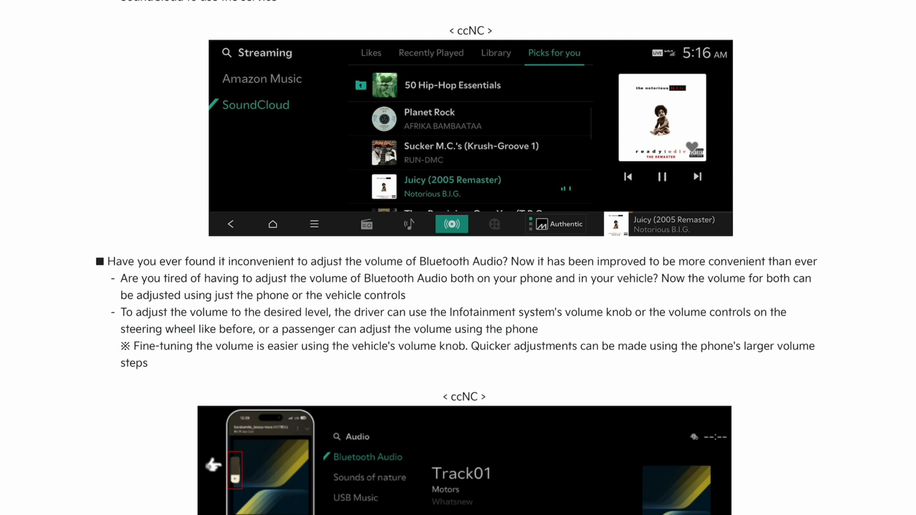
{"action": "scroll", "scroll_direction": "down", "scroll_amount": 3}
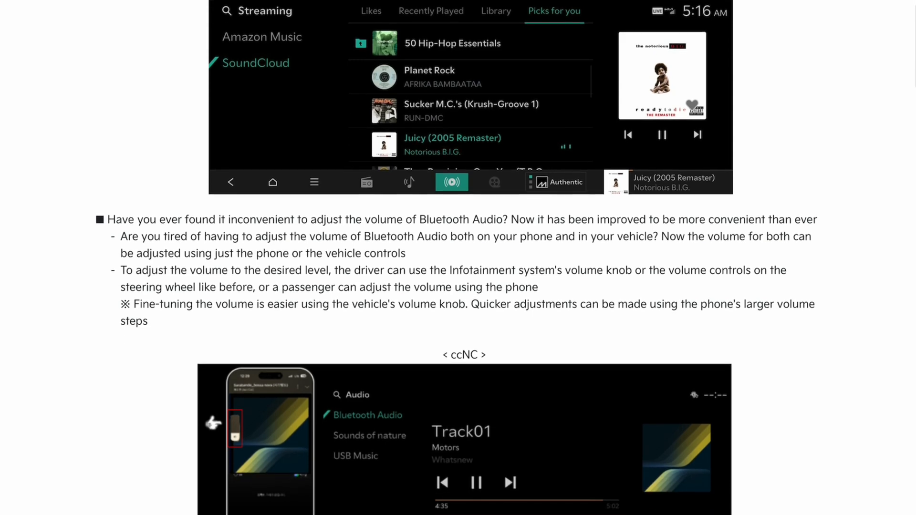
{"action": "scroll", "scroll_direction": "down", "scroll_amount": 3}
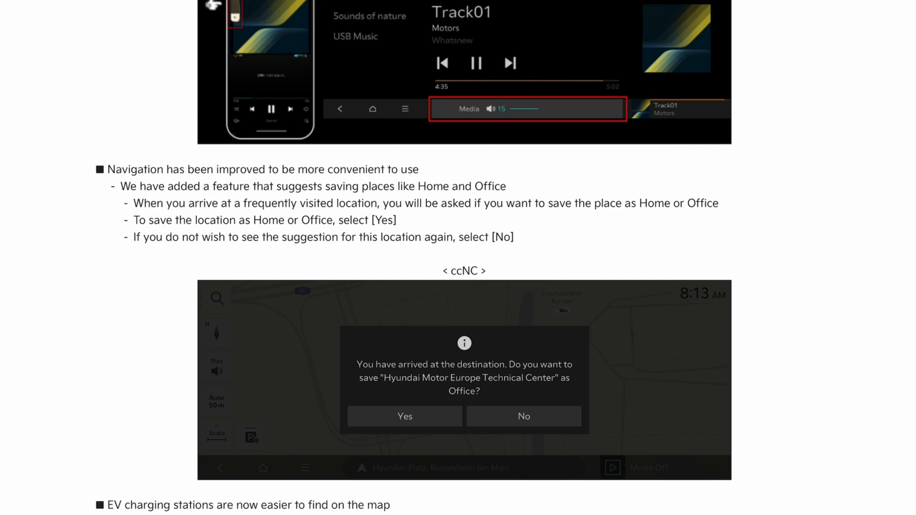
{"action": "scroll", "scroll_direction": "down", "scroll_amount": 3}
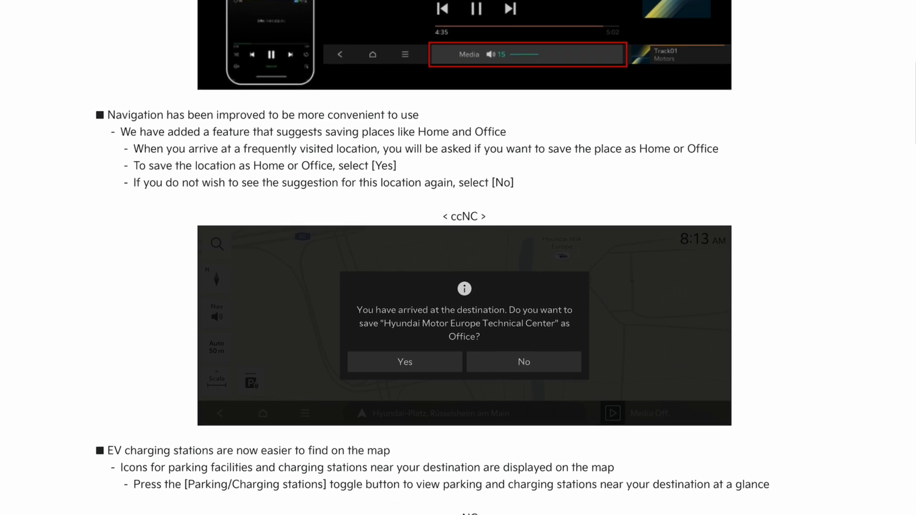
{"action": "scroll", "scroll_direction": "down", "scroll_amount": 3}
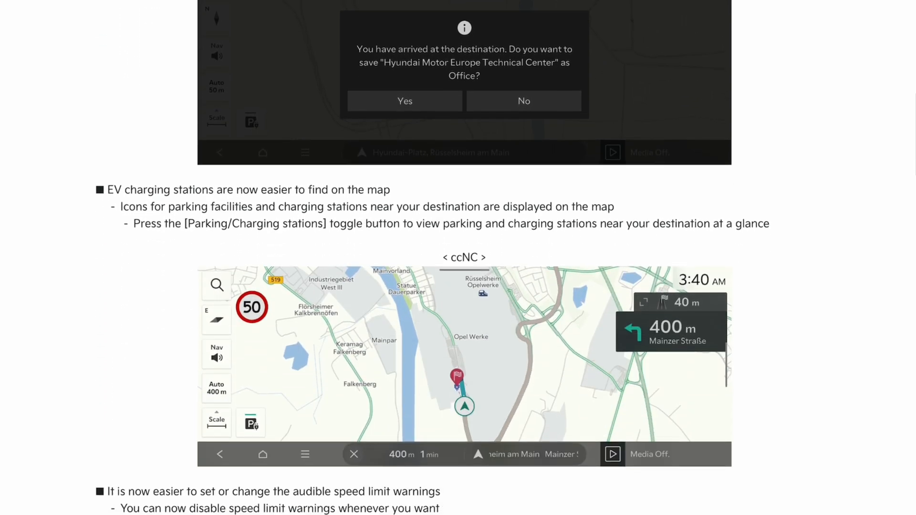
{"action": "scroll", "scroll_direction": "down", "scroll_amount": 3}
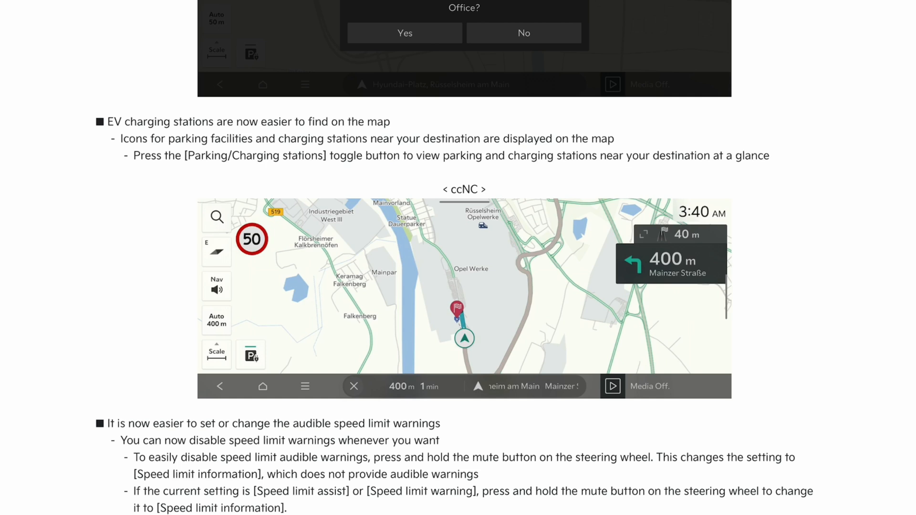
{"action": "scroll", "scroll_direction": "down", "scroll_amount": 3}
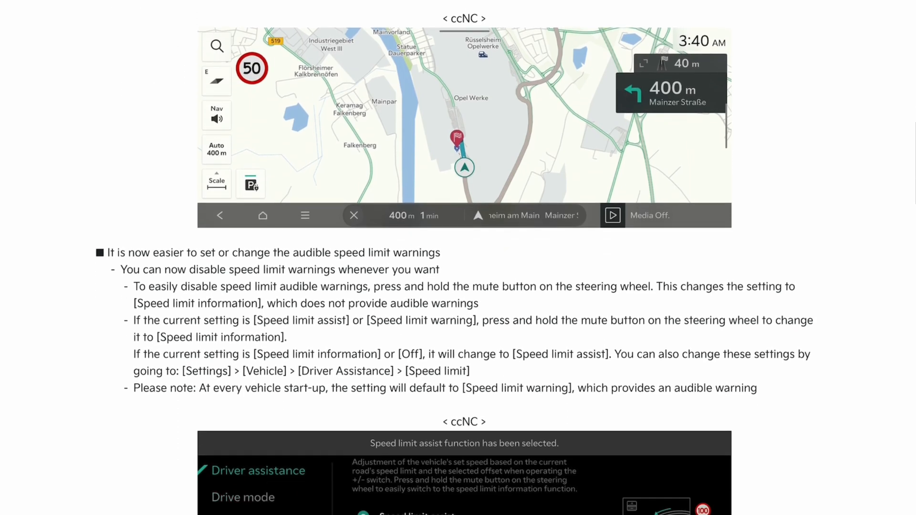
{"action": "scroll", "scroll_direction": "down", "scroll_amount": 3}
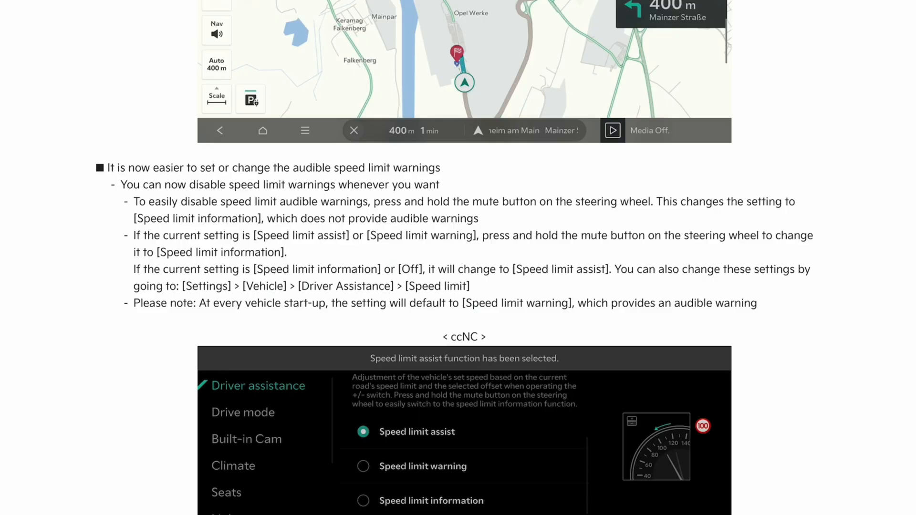
{"action": "scroll", "scroll_direction": "down", "scroll_amount": 3}
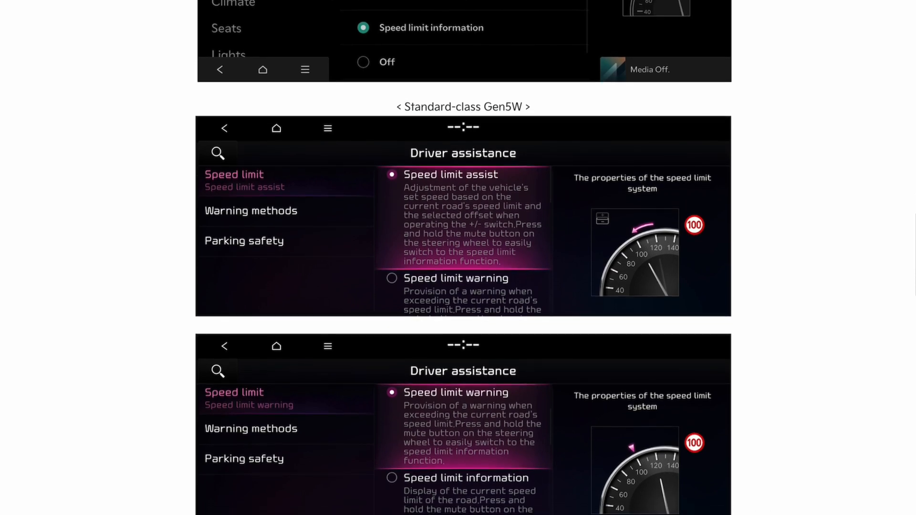
{"action": "scroll", "scroll_direction": "down", "scroll_amount": 3}
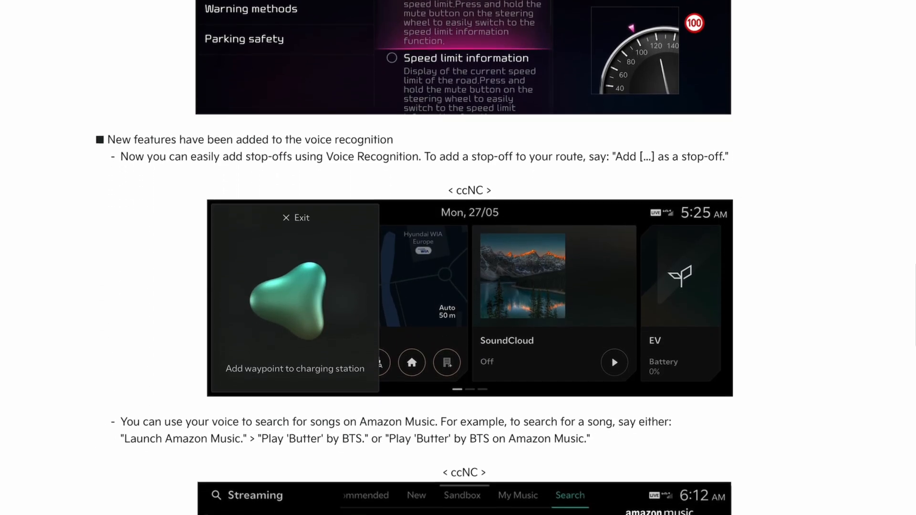
{"action": "scroll", "scroll_direction": "down", "scroll_amount": 3}
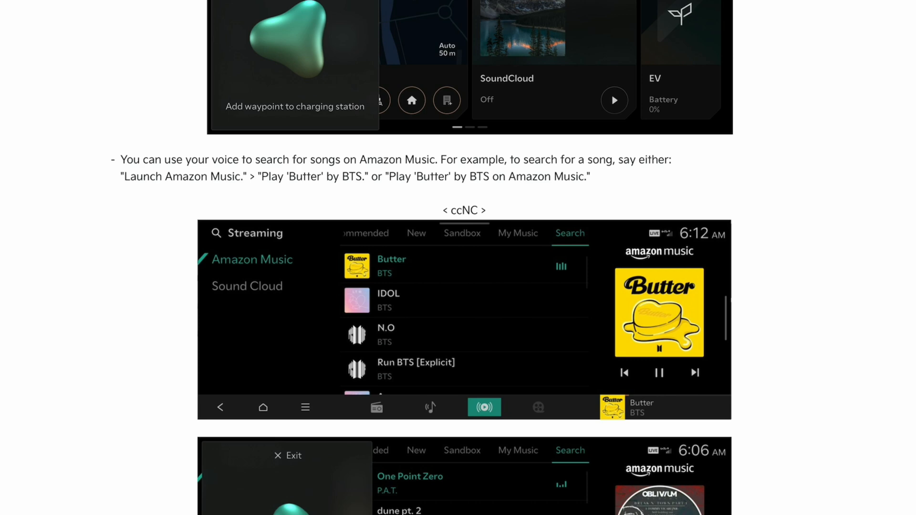
{"action": "scroll", "scroll_direction": "down", "scroll_amount": 3}
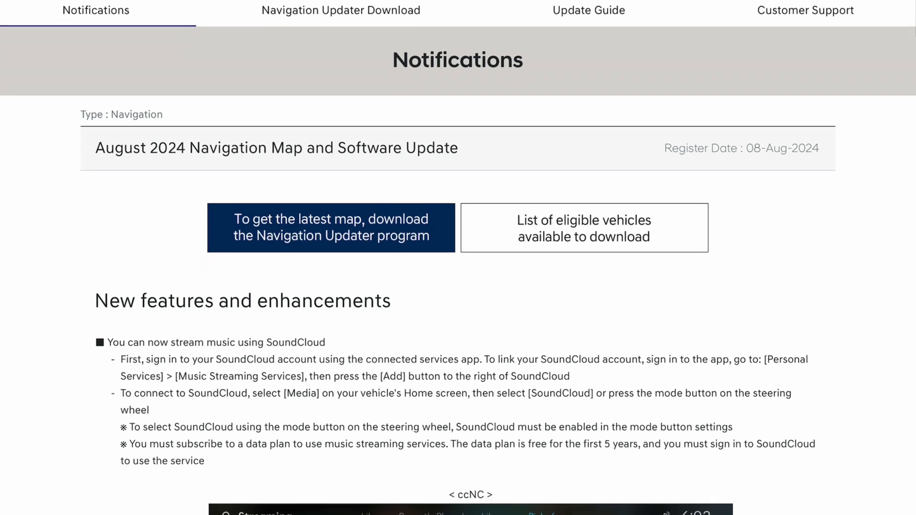
{"action": "scroll", "scroll_direction": "down", "scroll_amount": 3}
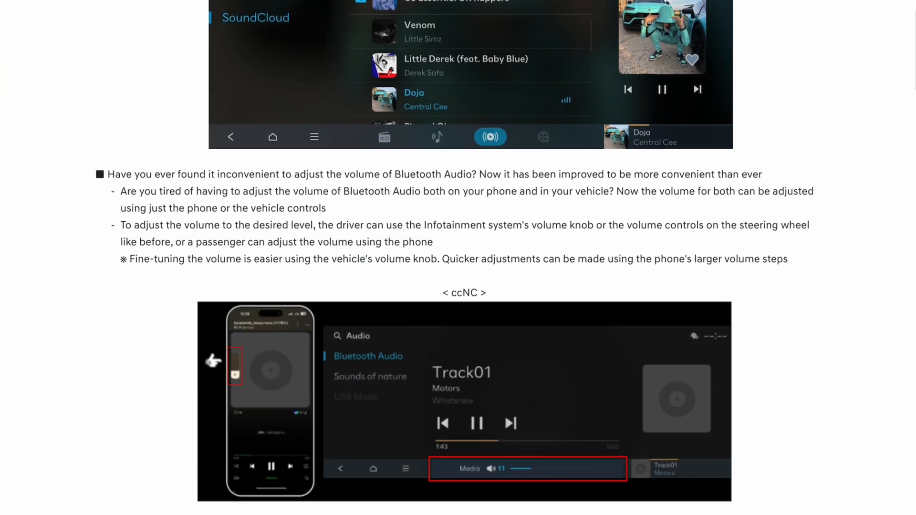
{"action": "scroll", "scroll_direction": "down", "scroll_amount": 3}
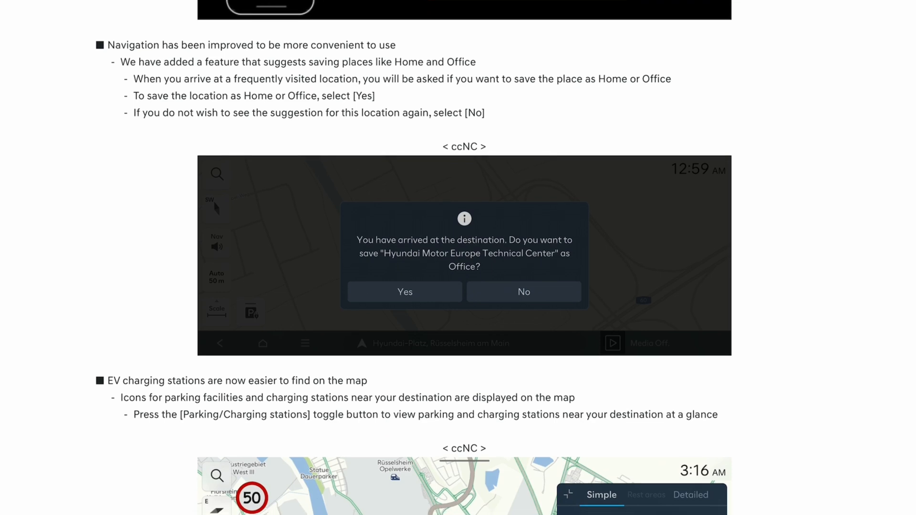
{"action": "scroll", "scroll_direction": "down", "scroll_amount": 3}
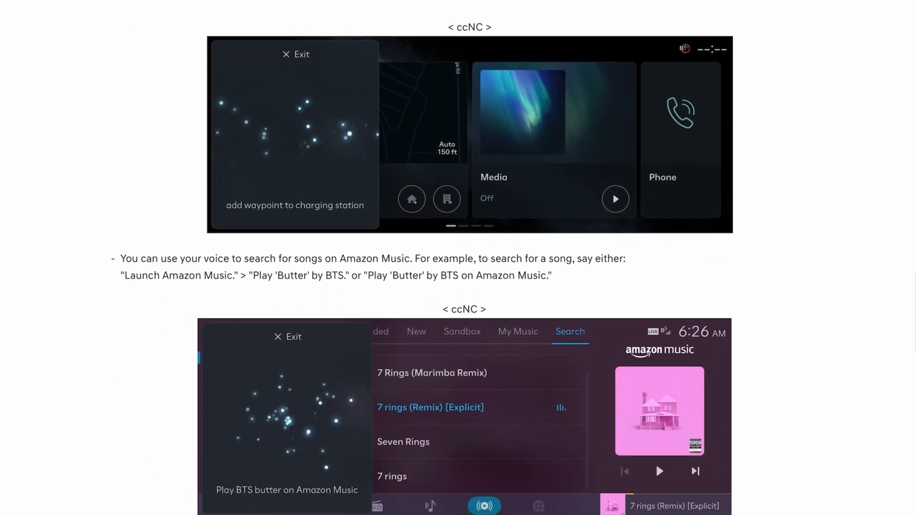
{"action": "scroll", "scroll_direction": "down", "scroll_amount": 3}
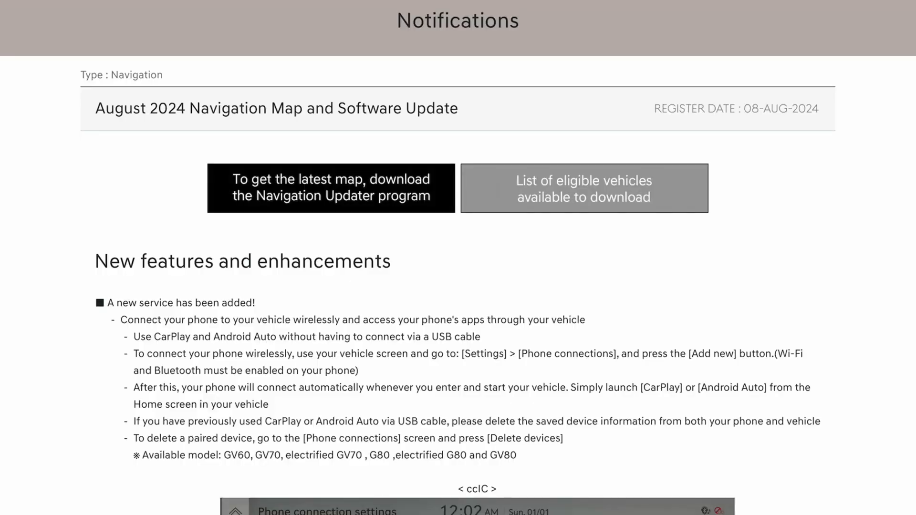
{"action": "scroll", "scroll_direction": "down", "scroll_amount": 3}
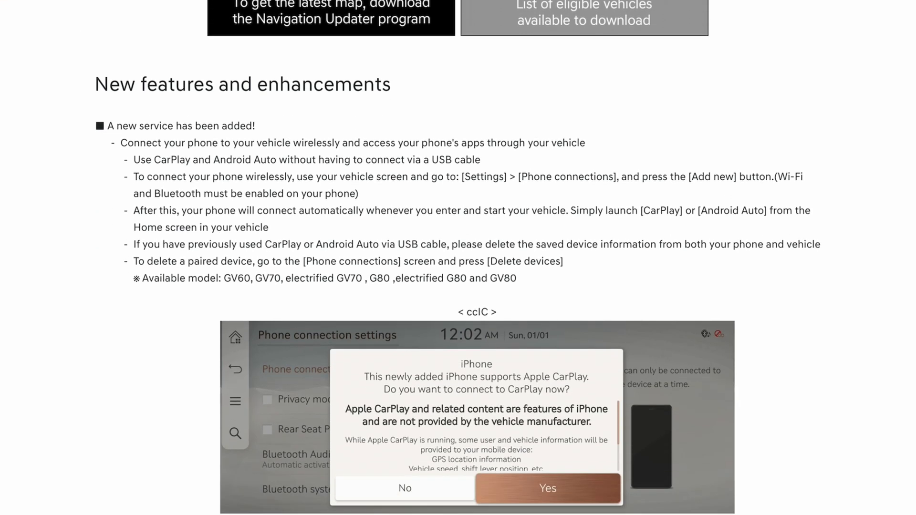
{"action": "scroll", "scroll_direction": "down", "scroll_amount": 3}
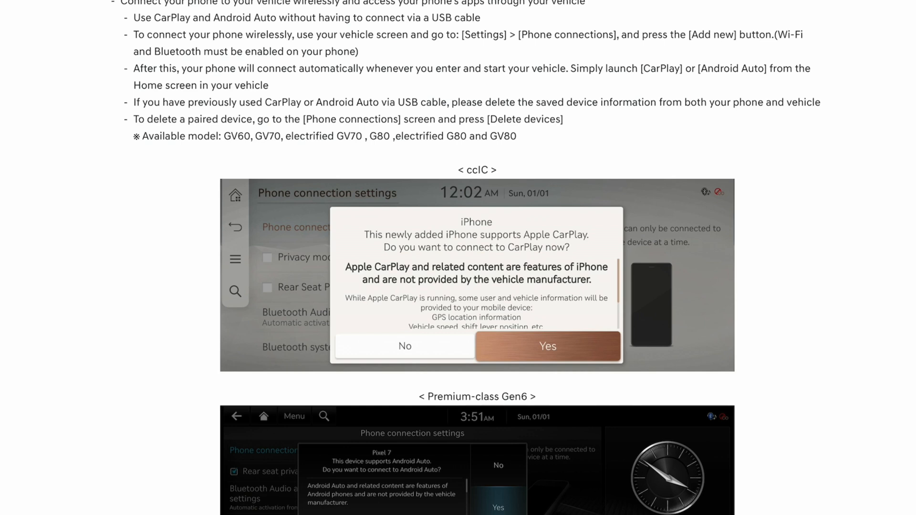
{"action": "scroll", "scroll_direction": "down", "scroll_amount": 3}
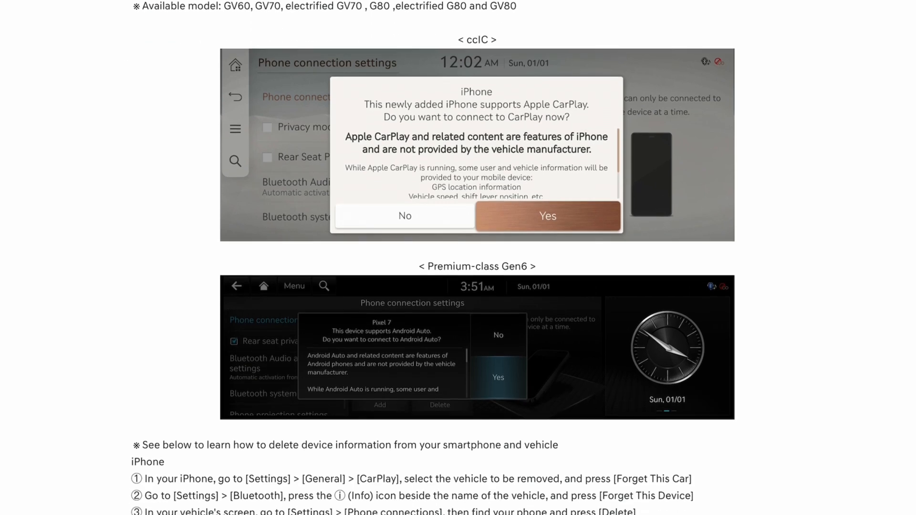
{"action": "scroll", "scroll_direction": "down", "scroll_amount": 3}
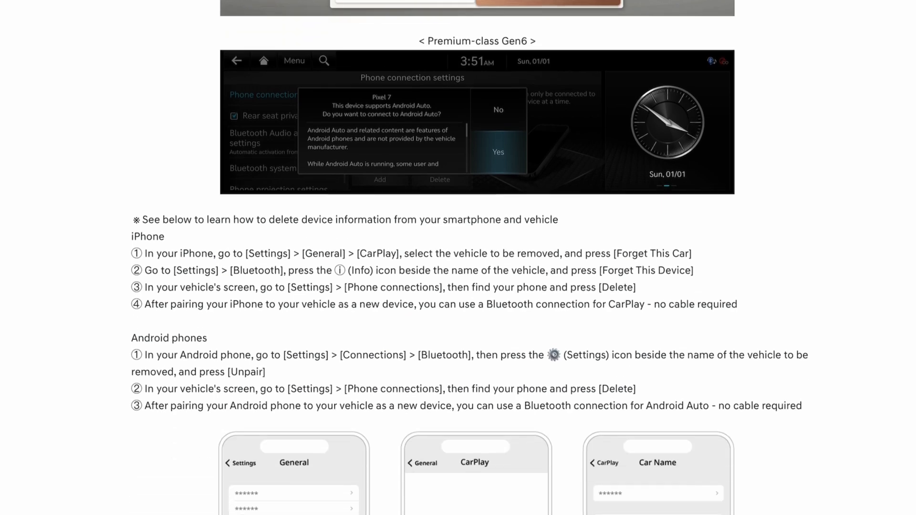
{"action": "scroll", "scroll_direction": "down", "scroll_amount": 3}
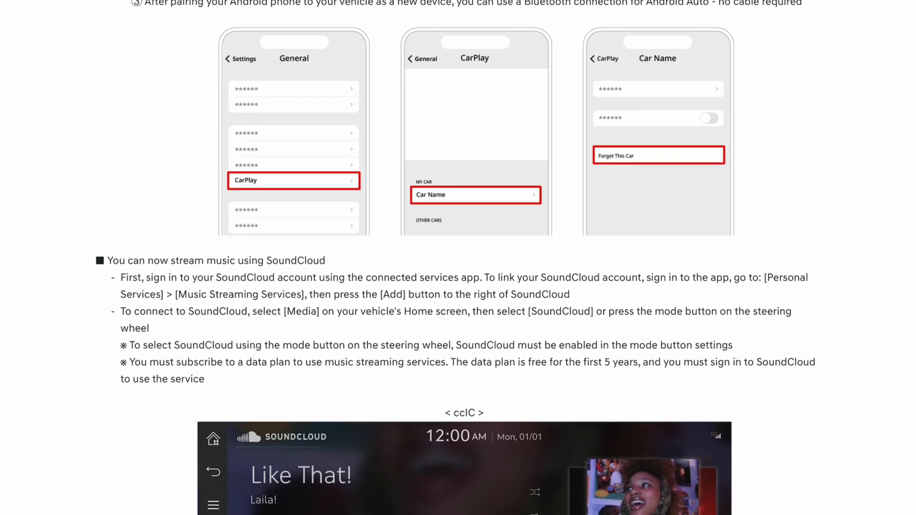
{"action": "scroll", "scroll_direction": "down", "scroll_amount": 3}
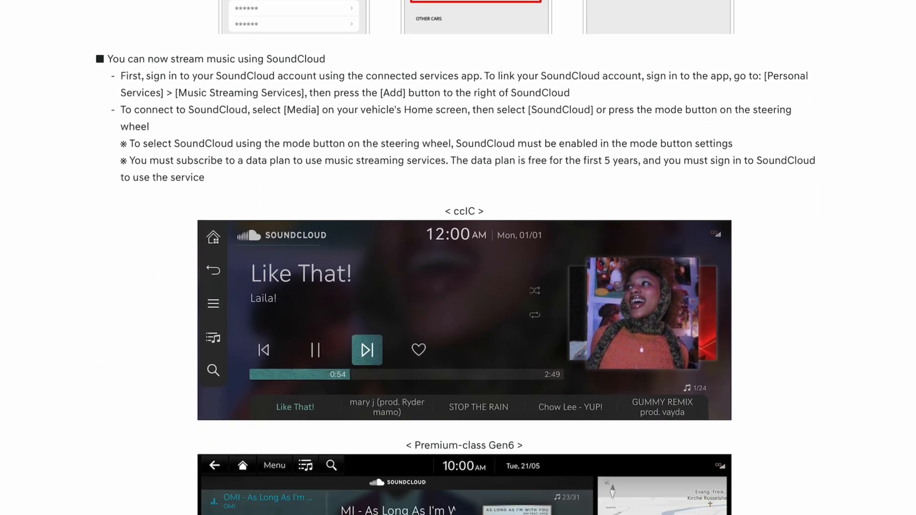
{"action": "scroll", "scroll_direction": "down", "scroll_amount": 3}
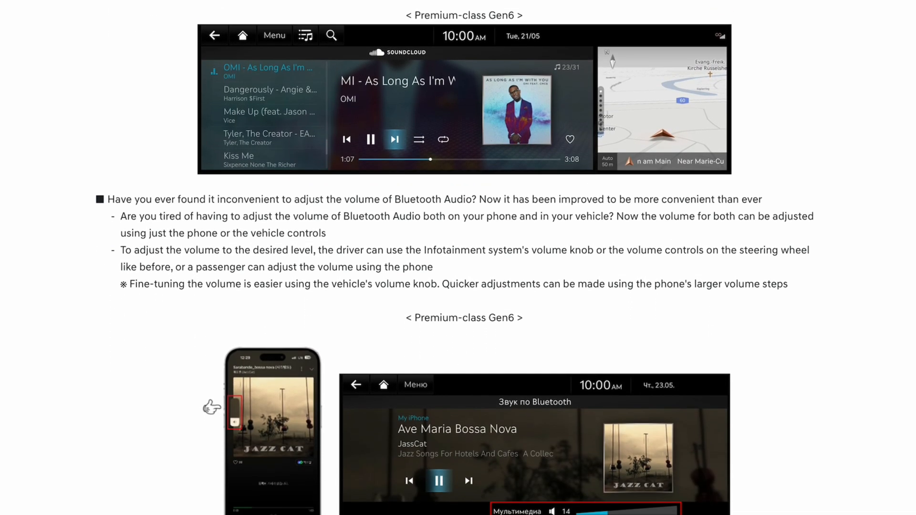
{"action": "scroll", "scroll_direction": "down", "scroll_amount": 3}
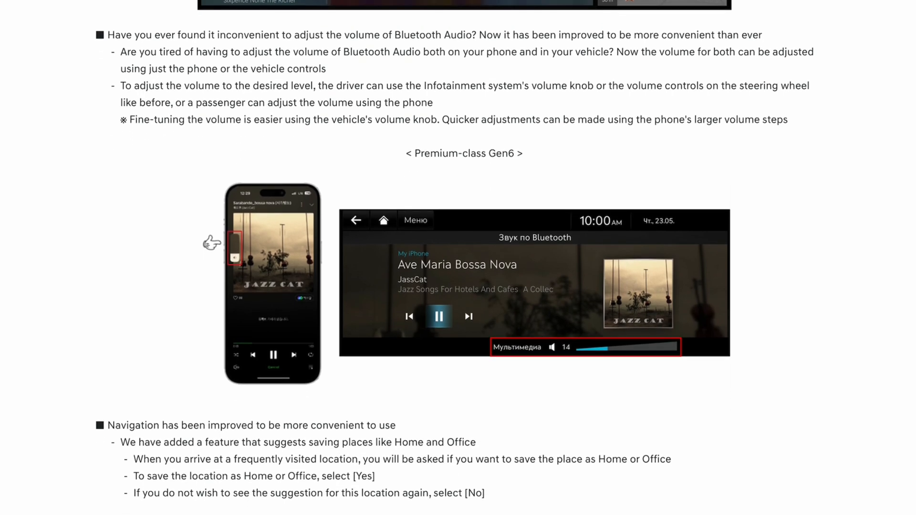
{"action": "scroll", "scroll_direction": "down", "scroll_amount": 3}
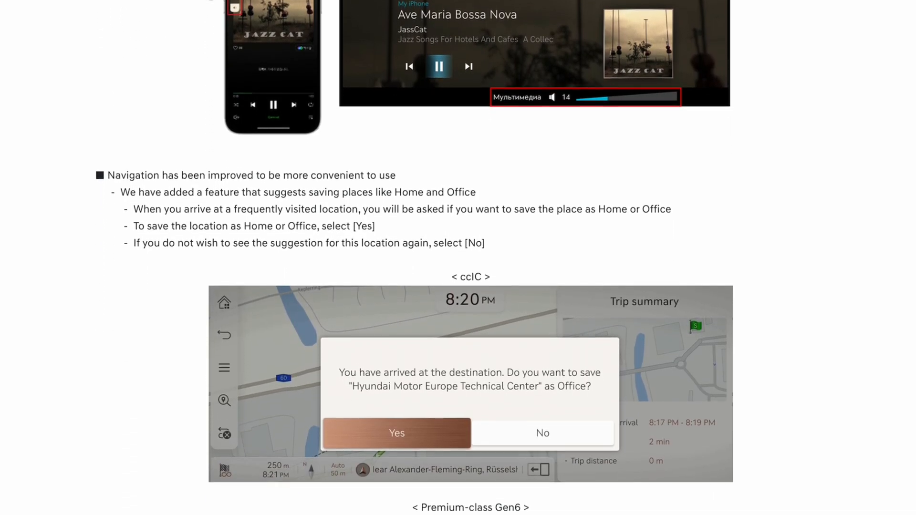
{"action": "scroll", "scroll_direction": "down", "scroll_amount": 3}
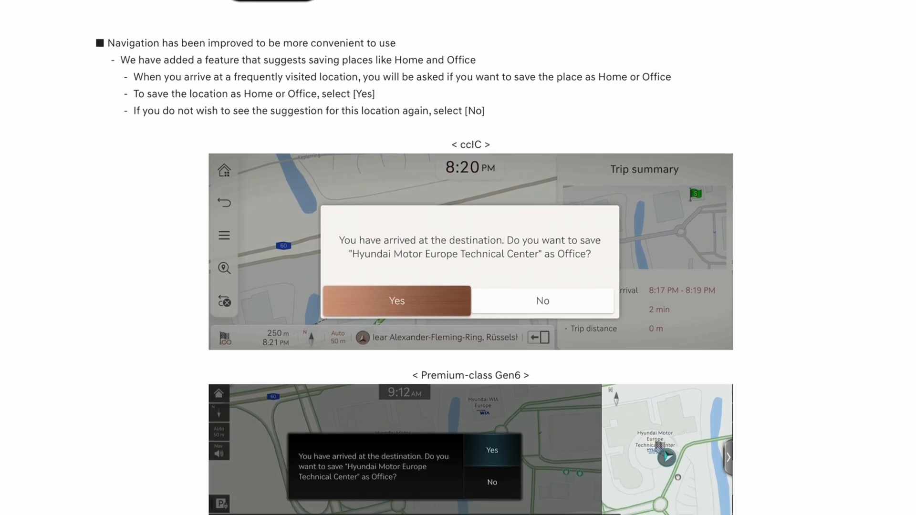
{"action": "scroll", "scroll_direction": "down", "scroll_amount": 3}
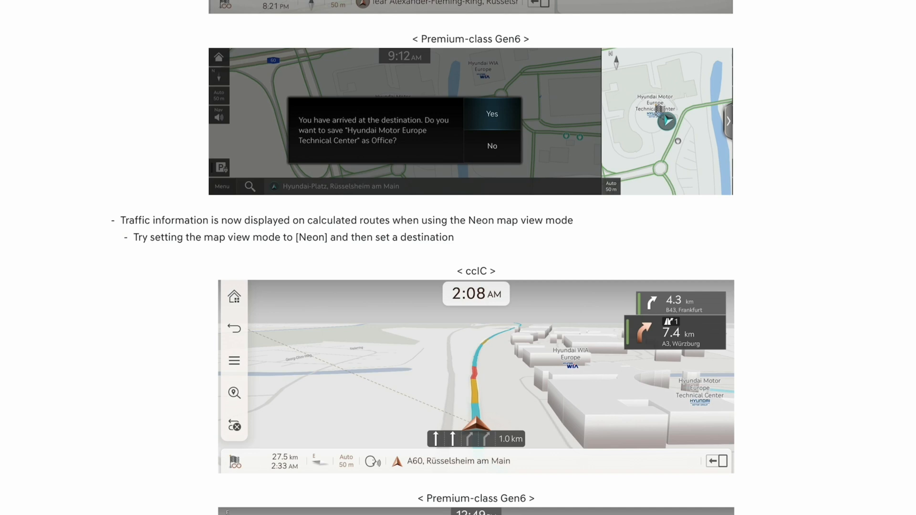
{"action": "scroll", "scroll_direction": "down", "scroll_amount": 3}
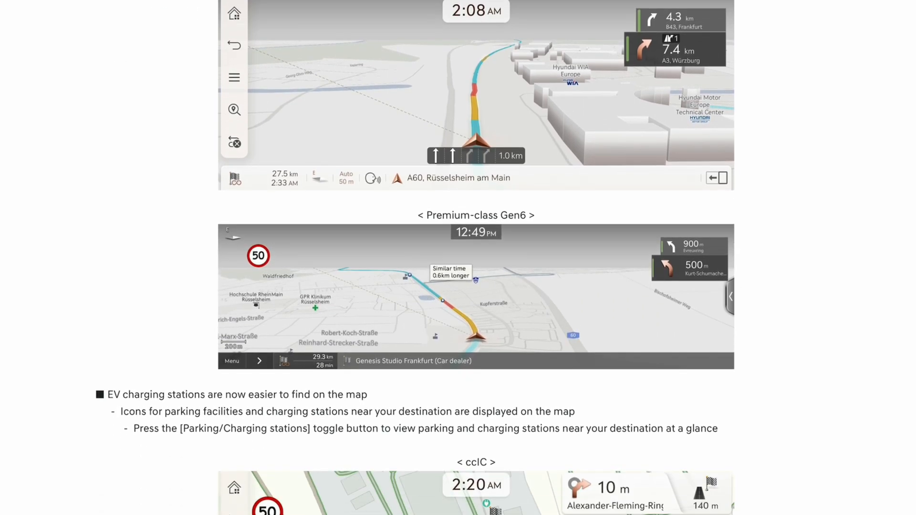
{"action": "scroll", "scroll_direction": "down", "scroll_amount": 3}
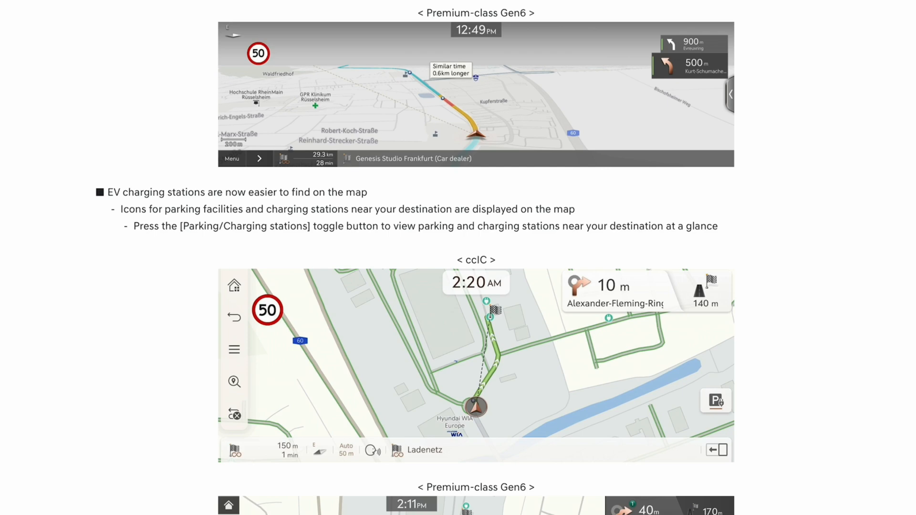
{"action": "scroll", "scroll_direction": "down", "scroll_amount": 3}
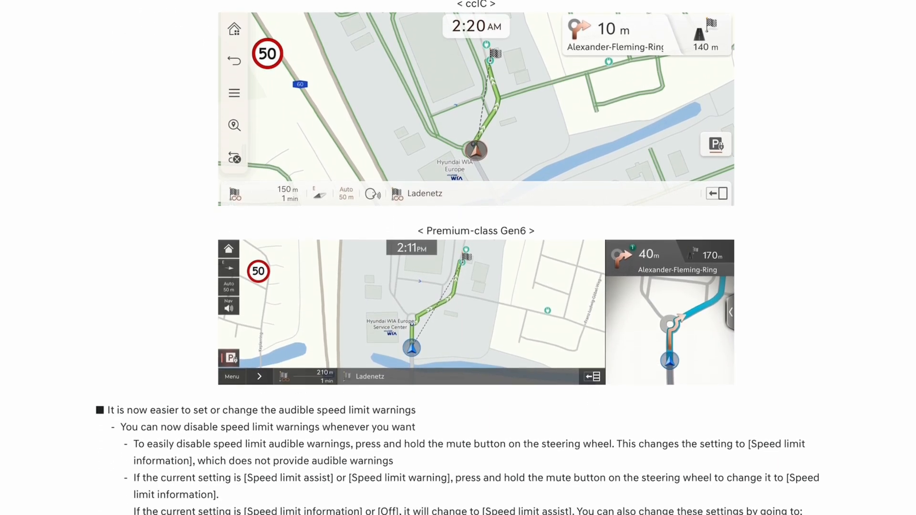
{"action": "scroll", "scroll_direction": "down", "scroll_amount": 3}
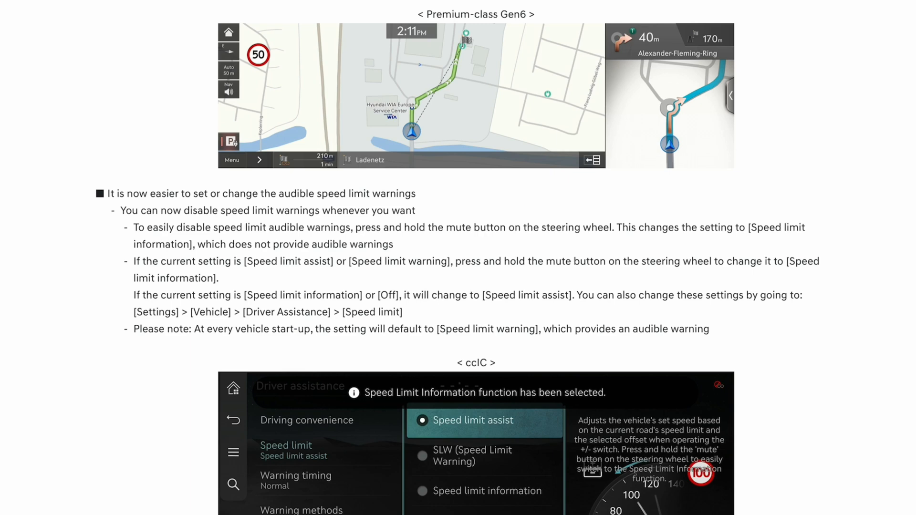
{"action": "scroll", "scroll_direction": "down", "scroll_amount": 3}
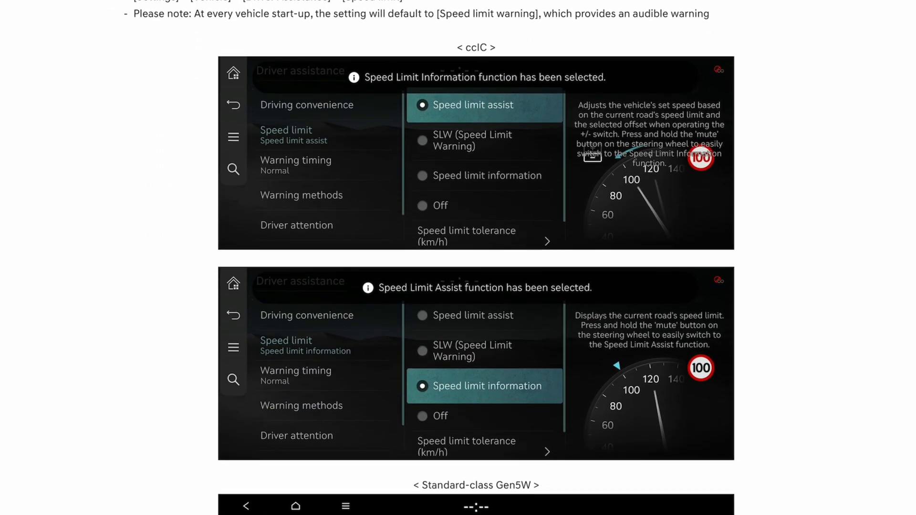
{"action": "scroll", "scroll_direction": "down", "scroll_amount": 3}
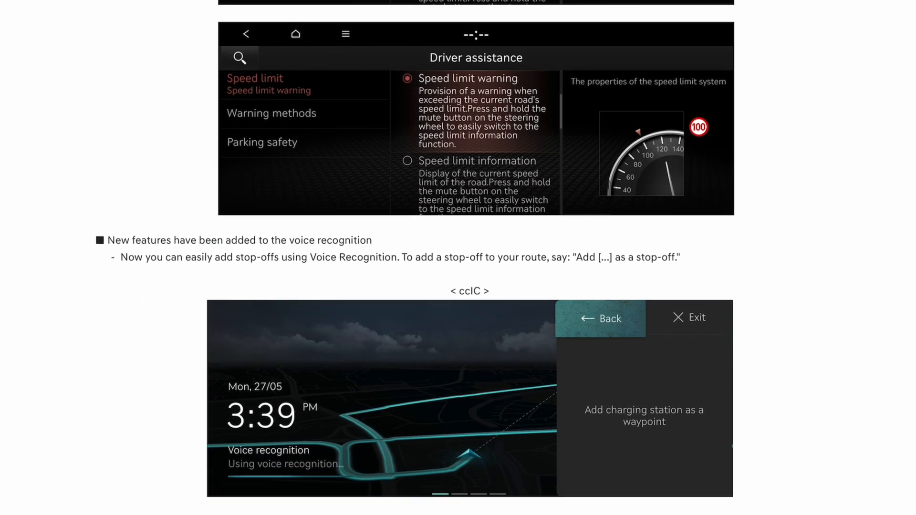
{"action": "scroll", "scroll_direction": "down", "scroll_amount": 3}
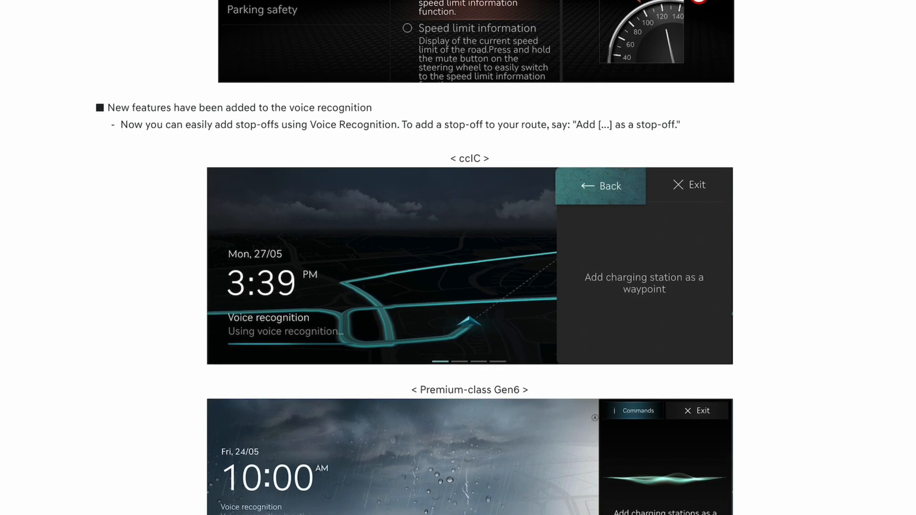
{"action": "scroll", "scroll_direction": "down", "scroll_amount": 3}
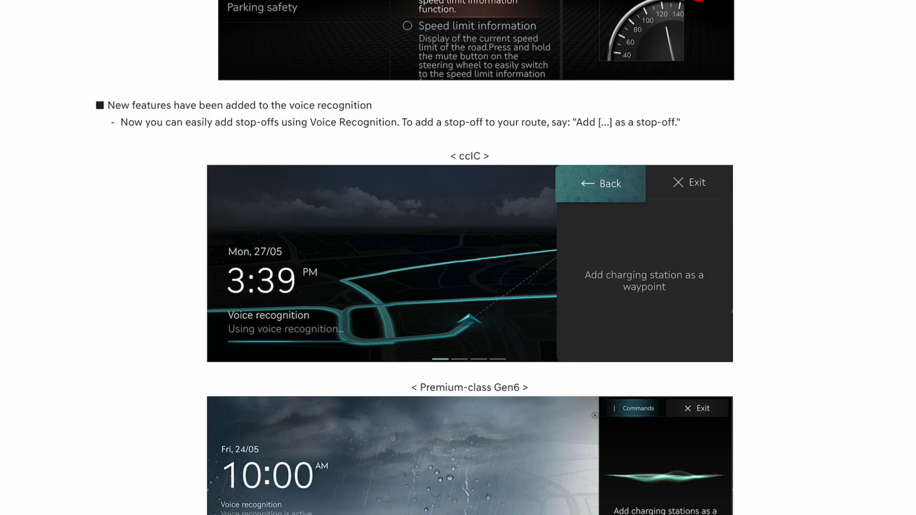
{"action": "scroll", "scroll_direction": "down", "scroll_amount": 3}
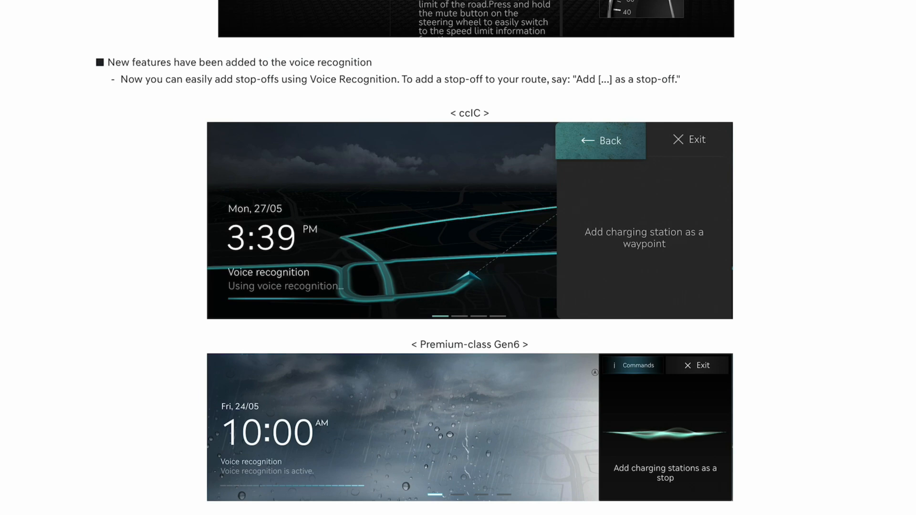
{"action": "scroll", "scroll_direction": "down", "scroll_amount": 3}
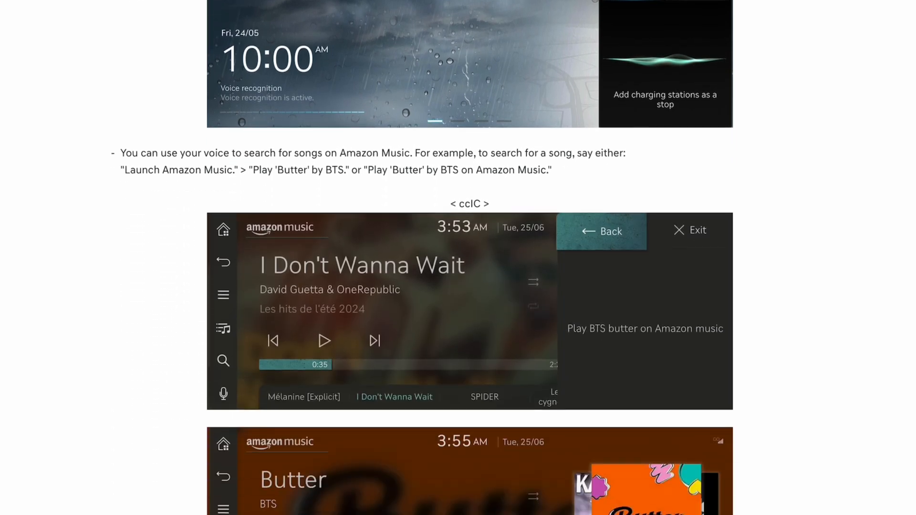
{"action": "scroll", "scroll_direction": "down", "scroll_amount": 3}
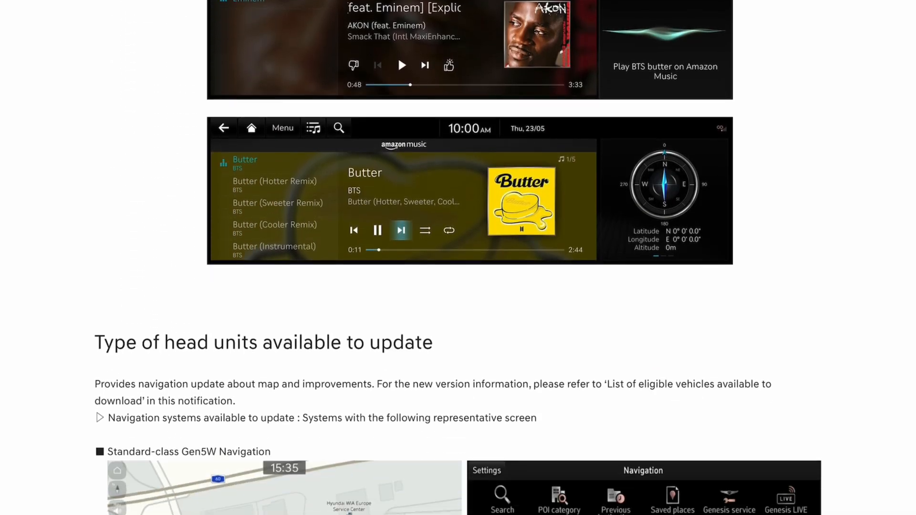
{"action": "scroll", "scroll_direction": "down", "scroll_amount": 3}
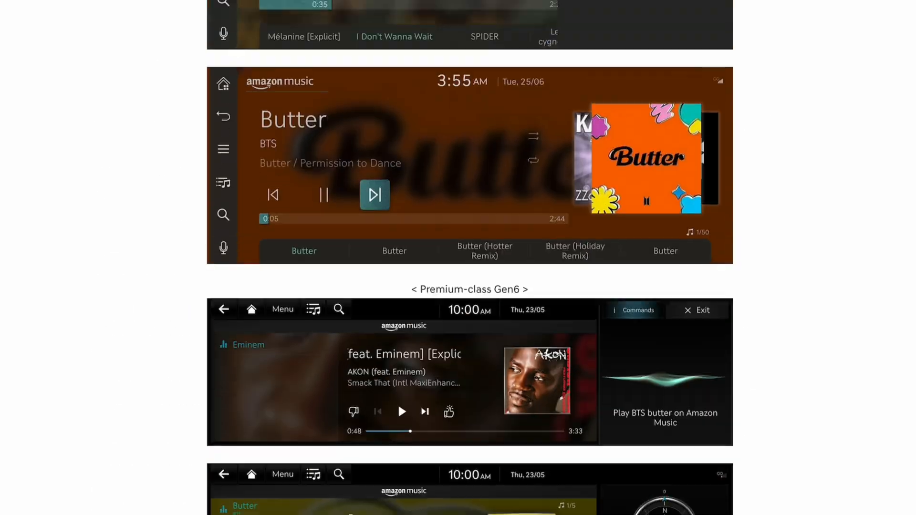
{"action": "scroll", "scroll_direction": "down", "scroll_amount": 3}
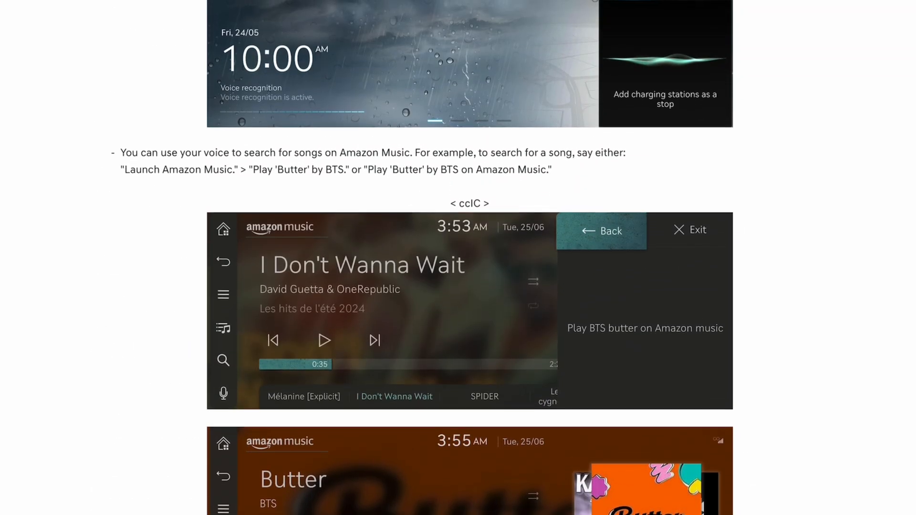